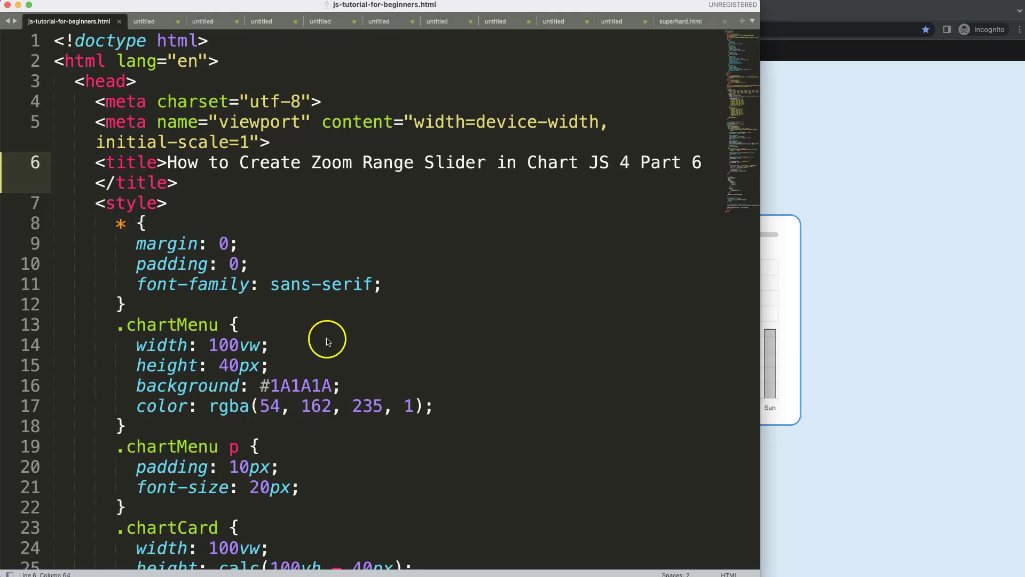
{"action": "mouse_move", "coordinate": [551, 265]}
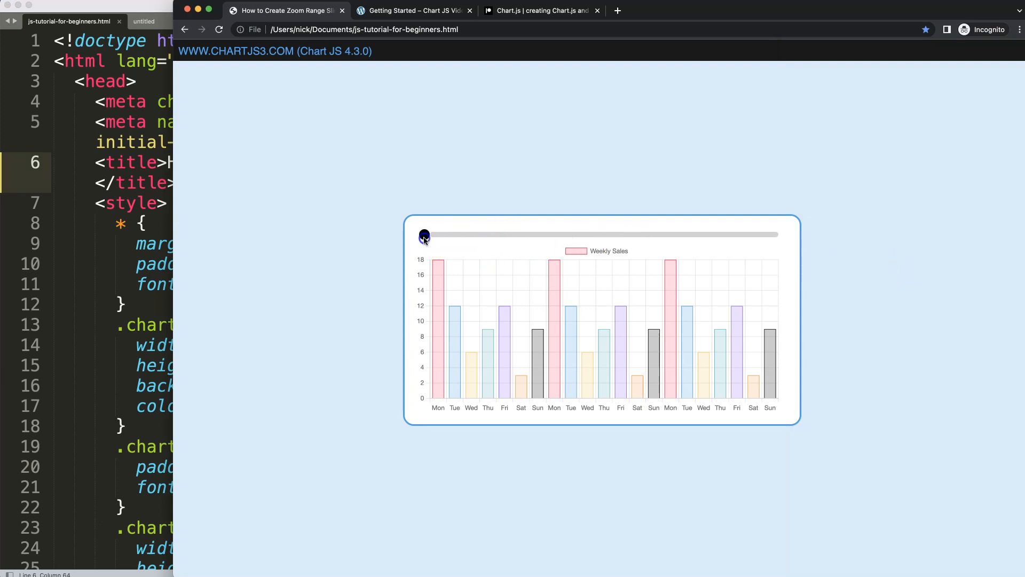
Drag the slider knob to the far right past the track end, then back toward the middle.
{"action": "left_click_drag", "start_coordinate": [423, 236], "coordinate": [785, 236]}
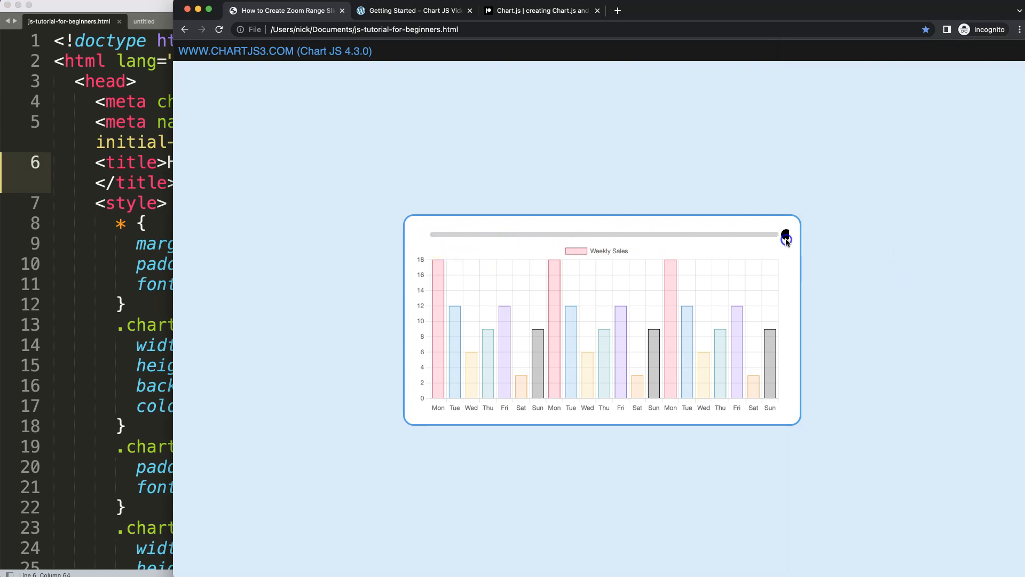
{"action": "left_click_drag", "start_coordinate": [785, 234], "coordinate": [680, 234]}
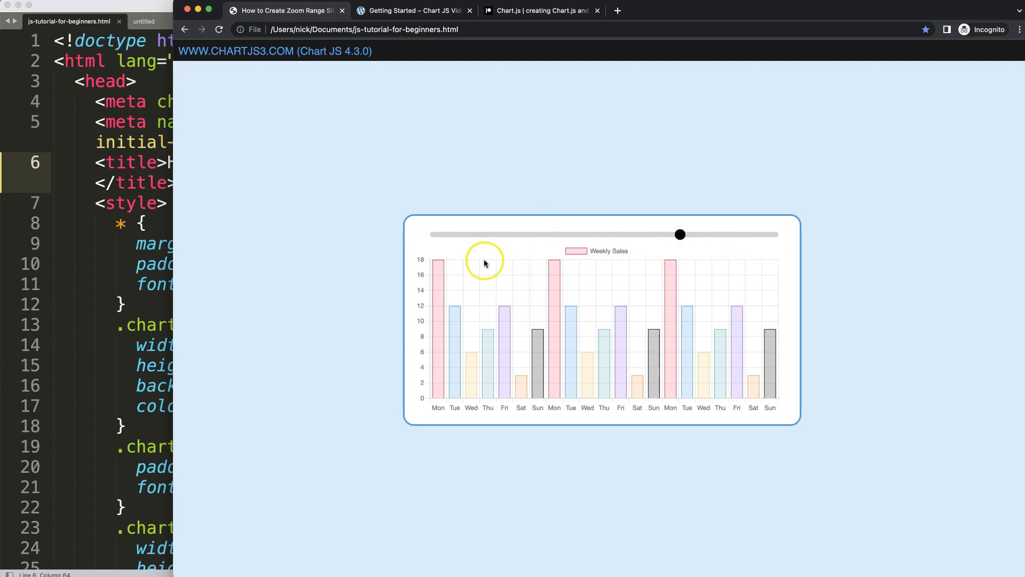
{"action": "mouse_move", "coordinate": [625, 318]}
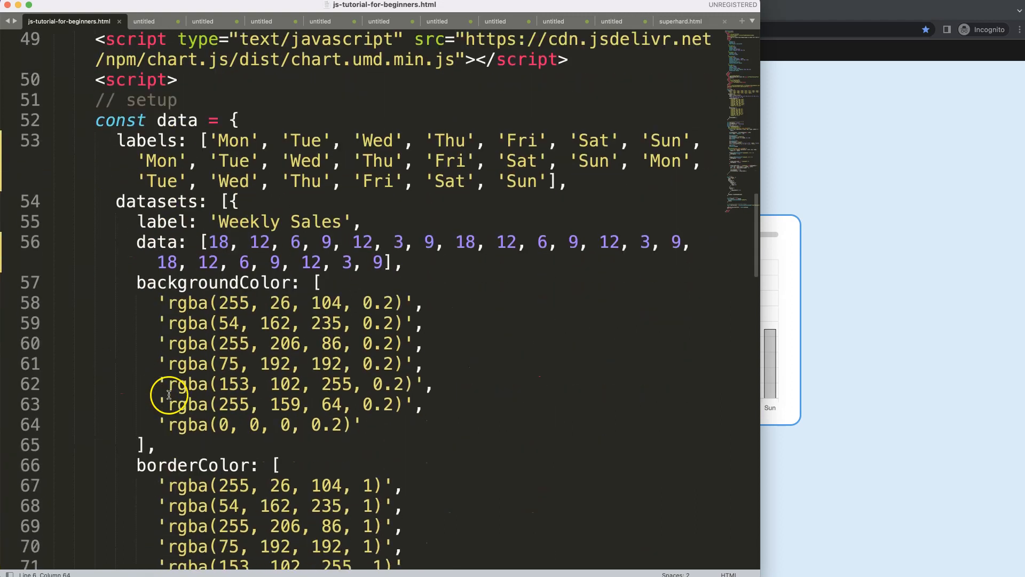
Rewrite circlePosition as args.event.x < left ? left : args.event.x after testing the knob.
{"action": "scroll", "scroll_direction": "down", "scroll_amount": 3}
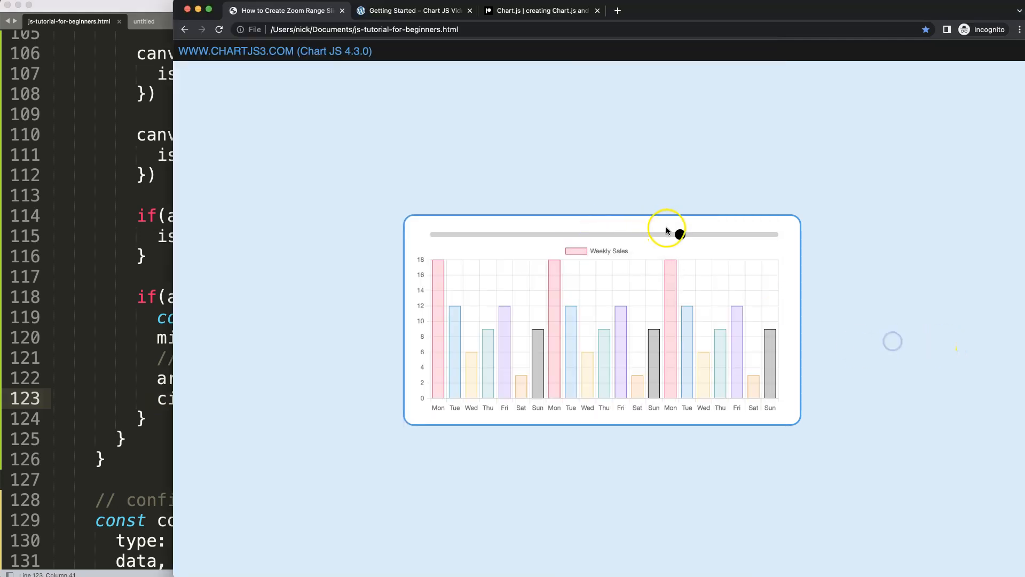
{"action": "left_click_drag", "start_coordinate": [677, 234], "coordinate": [421, 237]}
{"action": "type", "text": " < lef"}
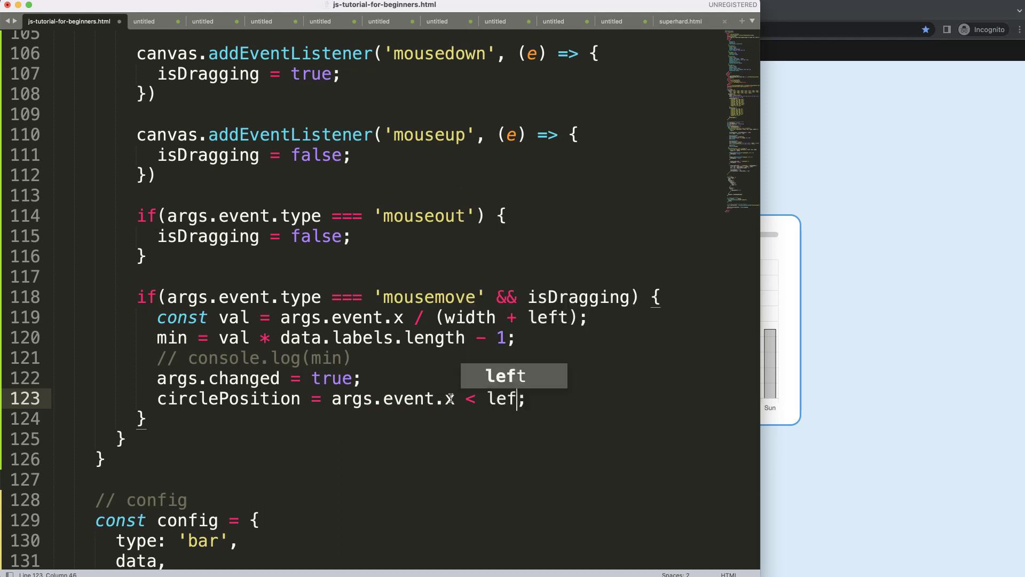
{"action": "type", "text": "?"}
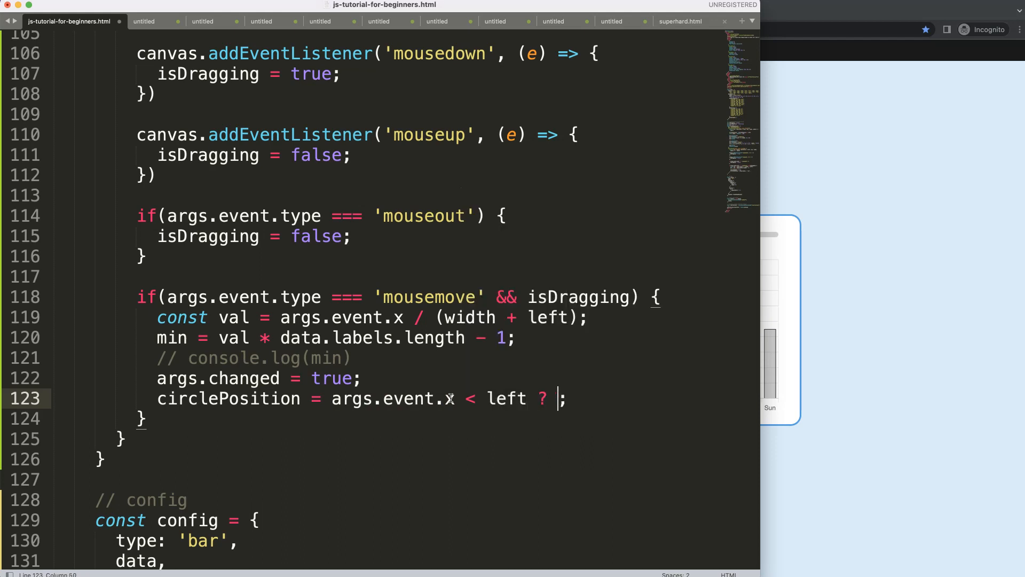
{"action": "type", "text": "left"}
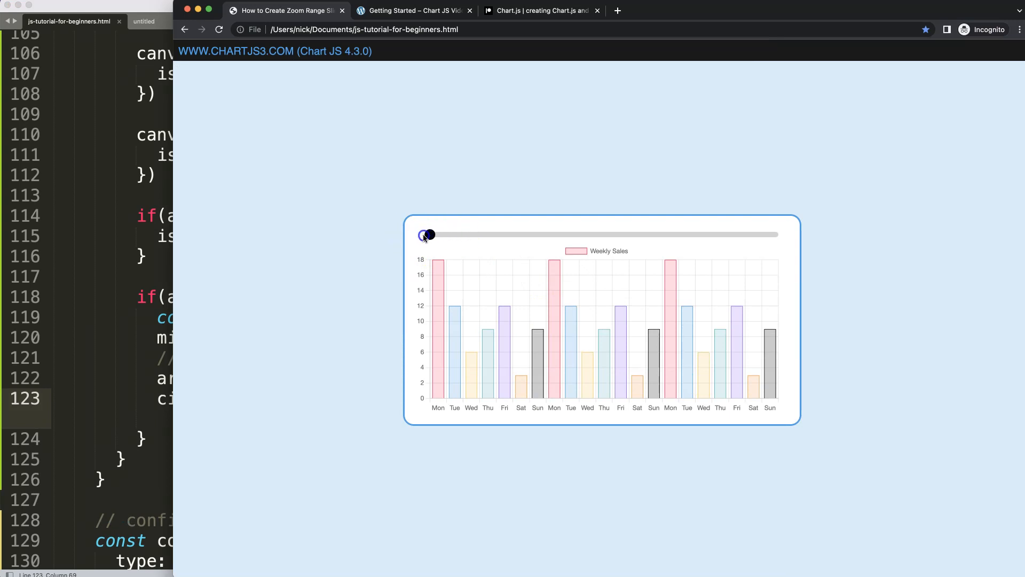
Drag the knob against the left end and toward the right end to verify the left clamp.
{"action": "left_click_drag", "start_coordinate": [429, 235], "coordinate": [453, 235]}
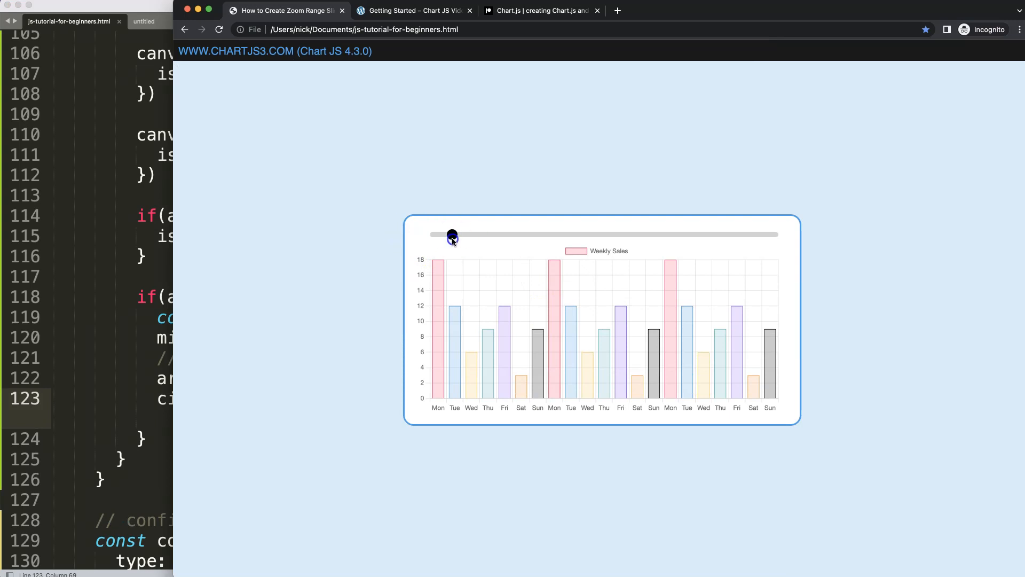
{"action": "left_click_drag", "start_coordinate": [451, 235], "coordinate": [429, 235]}
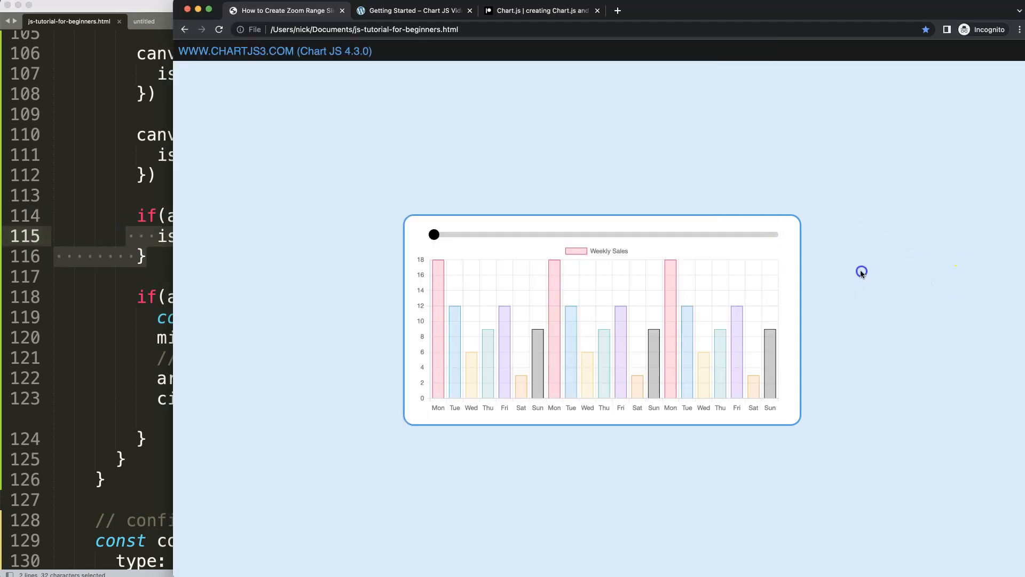
{"action": "left_click_drag", "start_coordinate": [432, 234], "coordinate": [750, 234]}
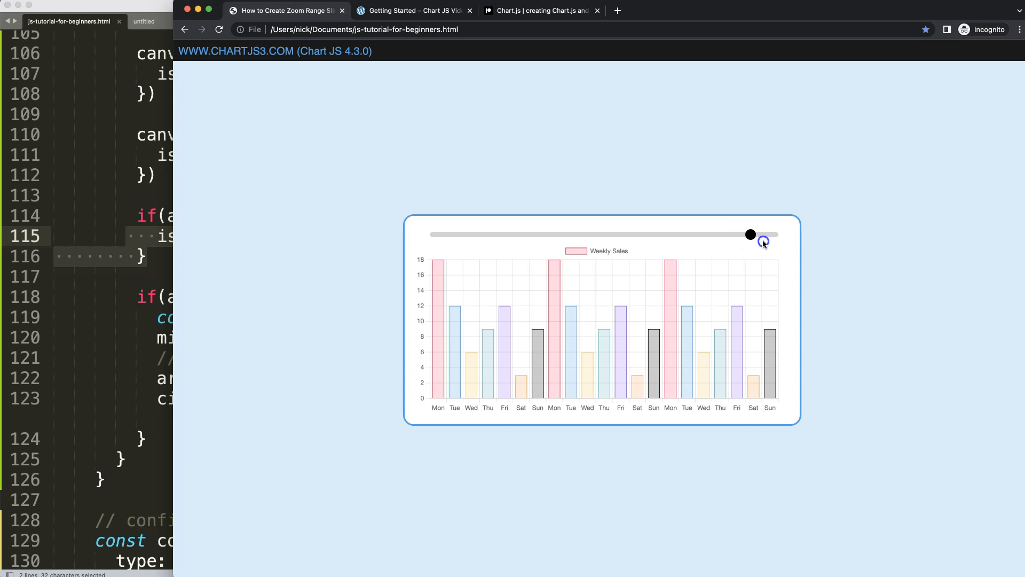
{"action": "left_click_drag", "start_coordinate": [749, 234], "coordinate": [778, 237]}
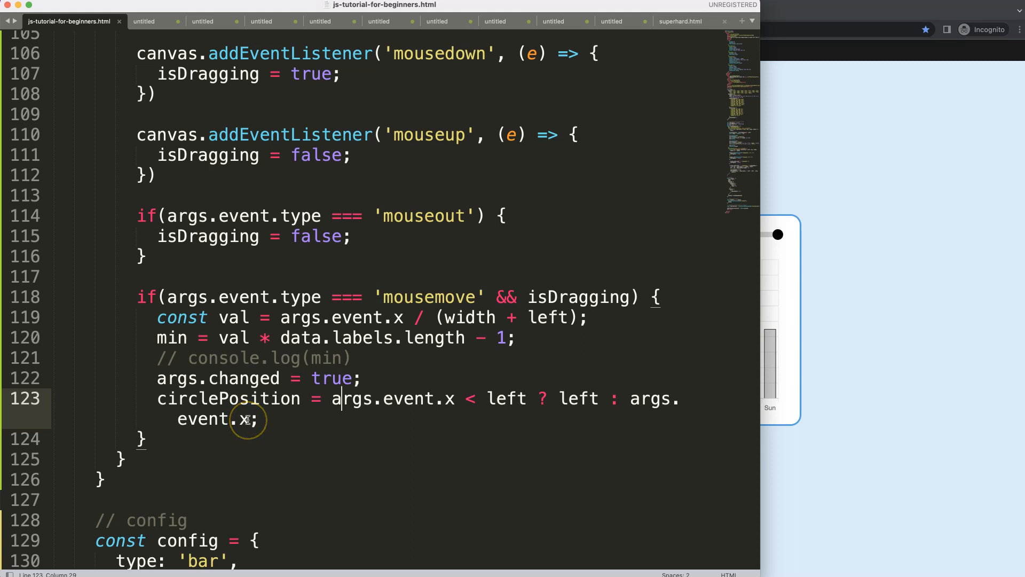
{"action": "mouse_move", "coordinate": [363, 416]}
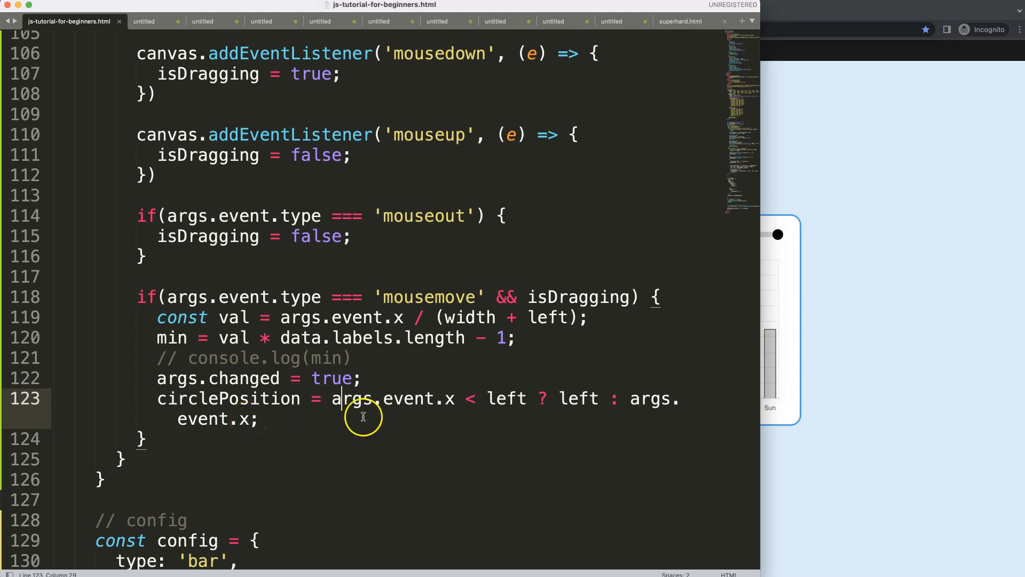
{"action": "mouse_move", "coordinate": [472, 398]}
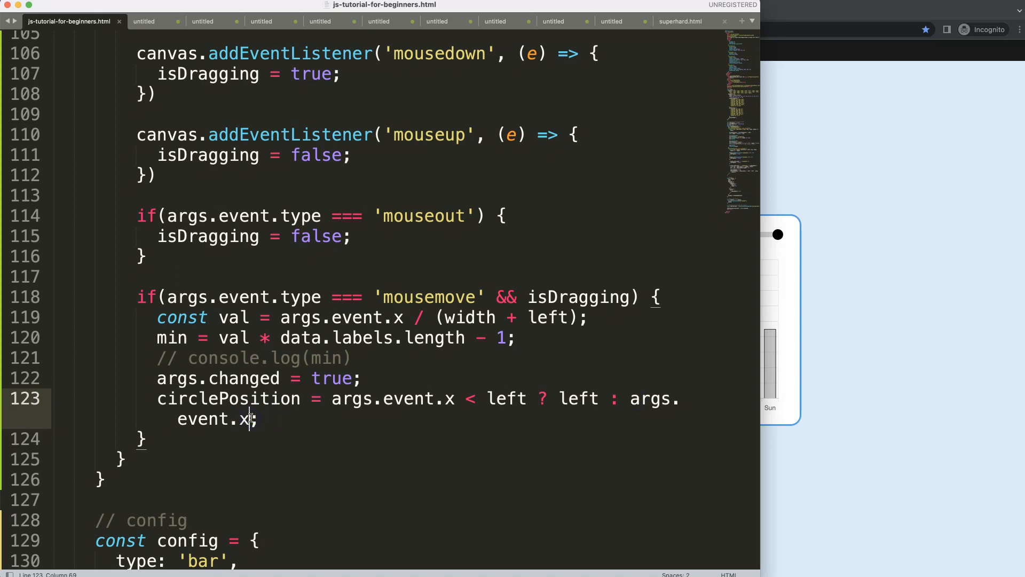
Extend the ternary with args.event.x > right ? right : args.event.x to clamp the right end.
{"action": "type", "text": "> right ? right :"}
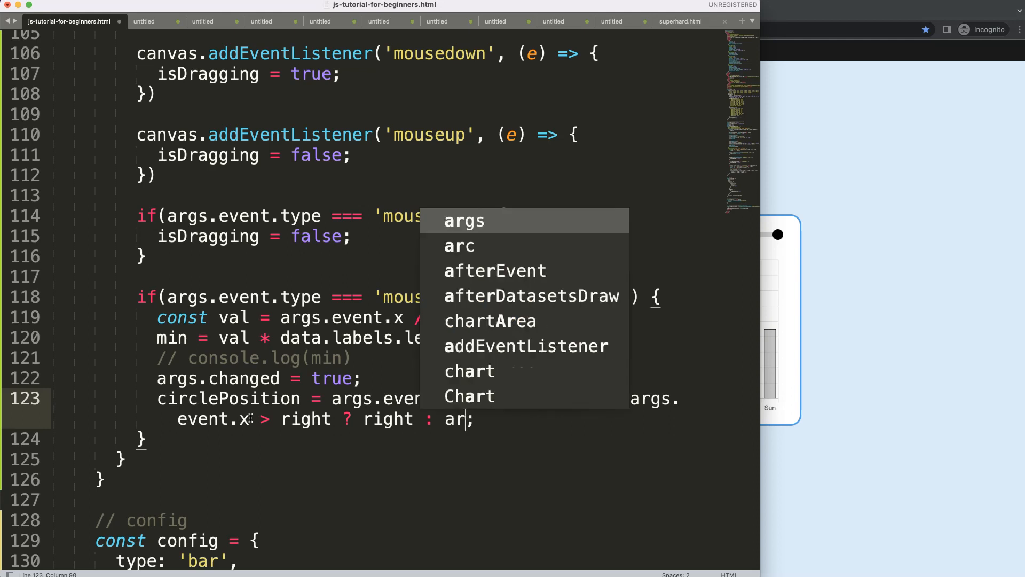
{"action": "type", "text": "args.event.x"}
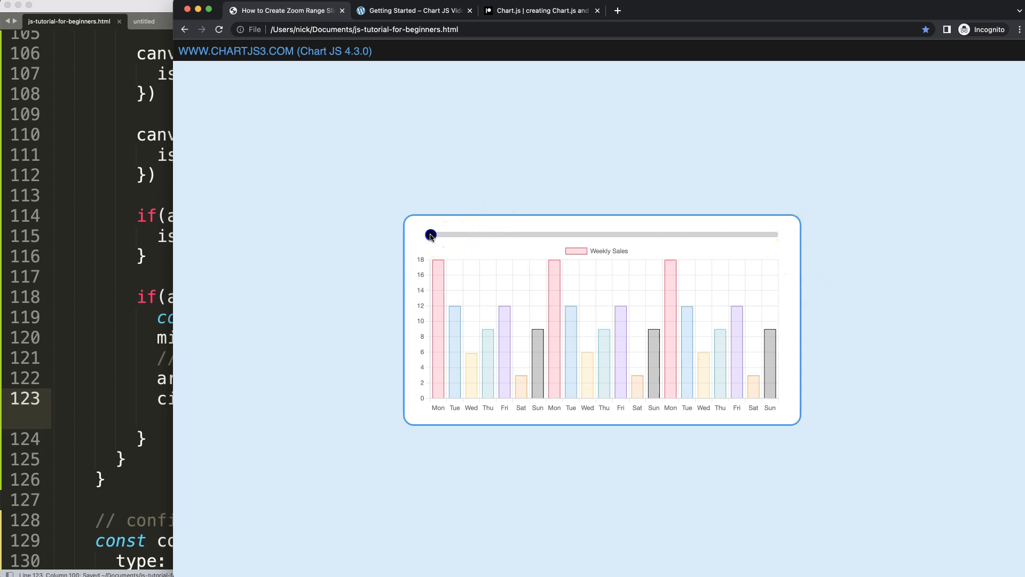
Drag the knob from the left end to beyond the right end to confirm both limits hold.
{"action": "left_click_drag", "start_coordinate": [430, 235], "coordinate": [775, 235]}
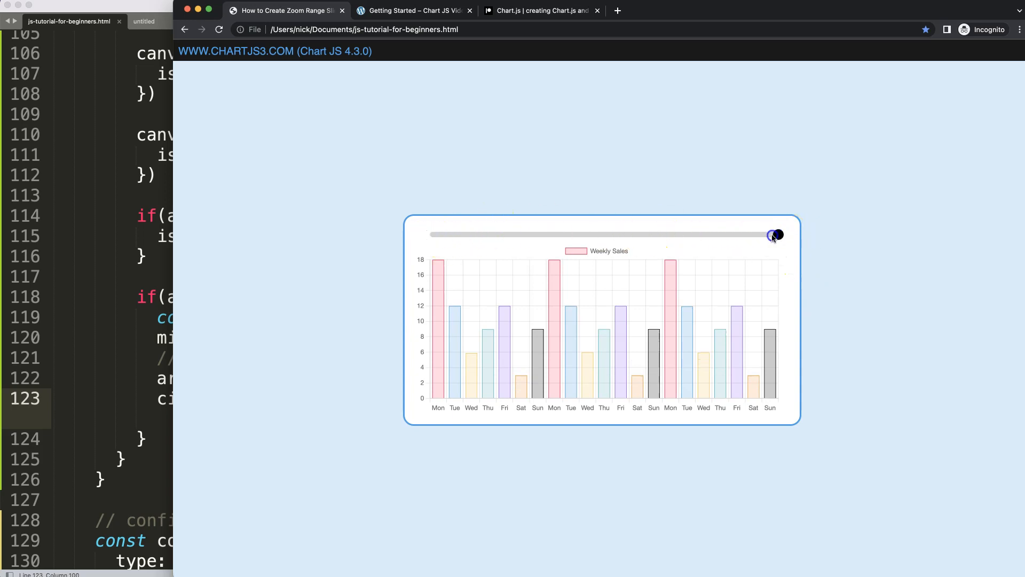
{"action": "left_click_drag", "start_coordinate": [773, 235], "coordinate": [782, 235]}
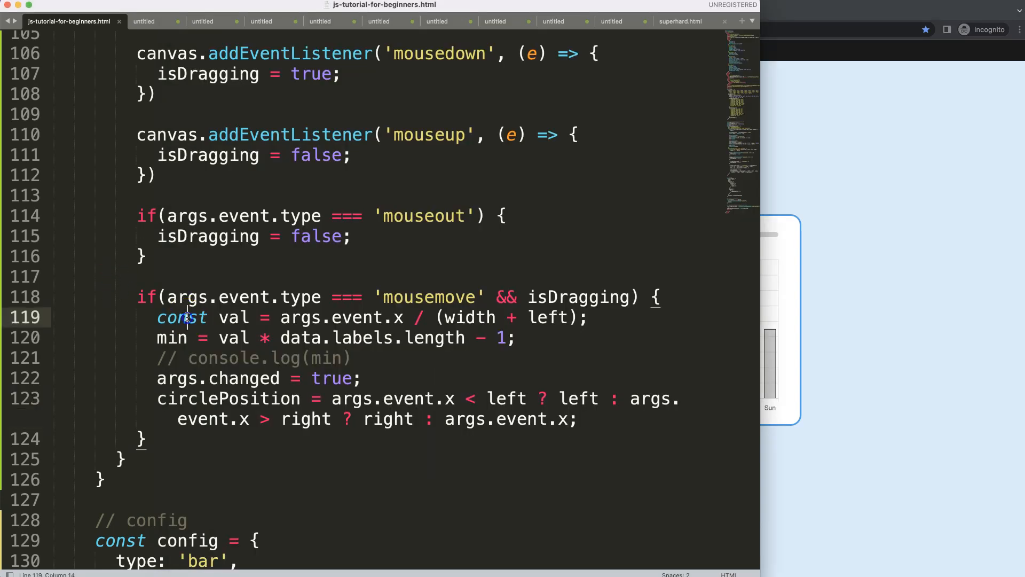
Insert chart.update(); on a new line after the circlePosition clamp in the mousemove block.
{"action": "left_click", "coordinate": [582, 419]}
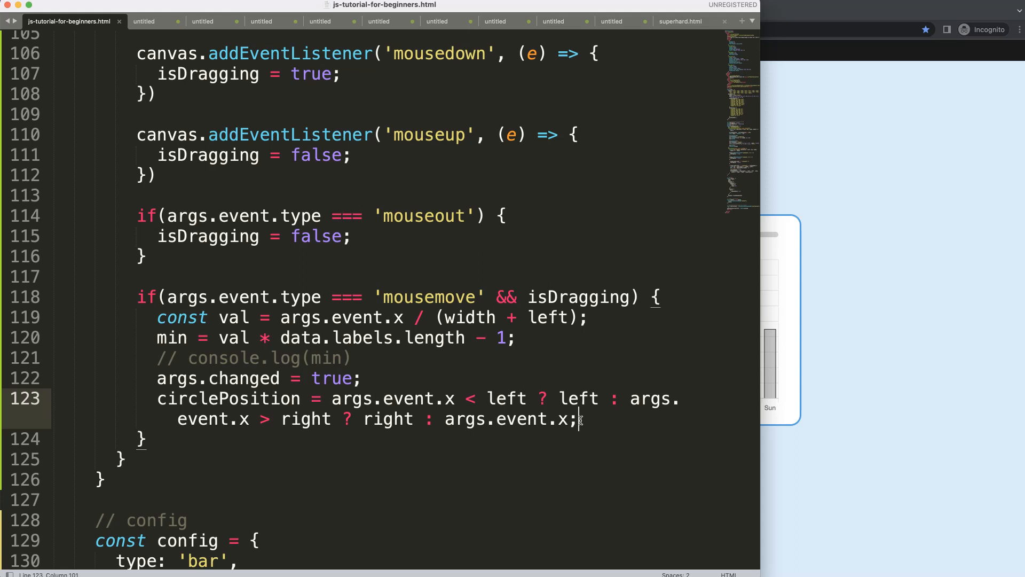
{"action": "type", "text": "char"}
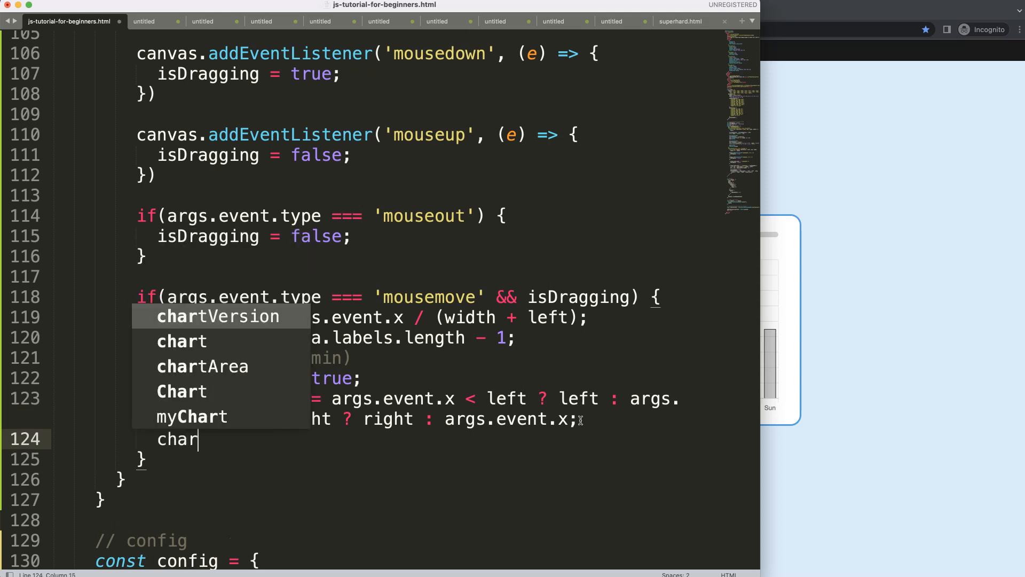
{"action": "type", "text": "t.update"}
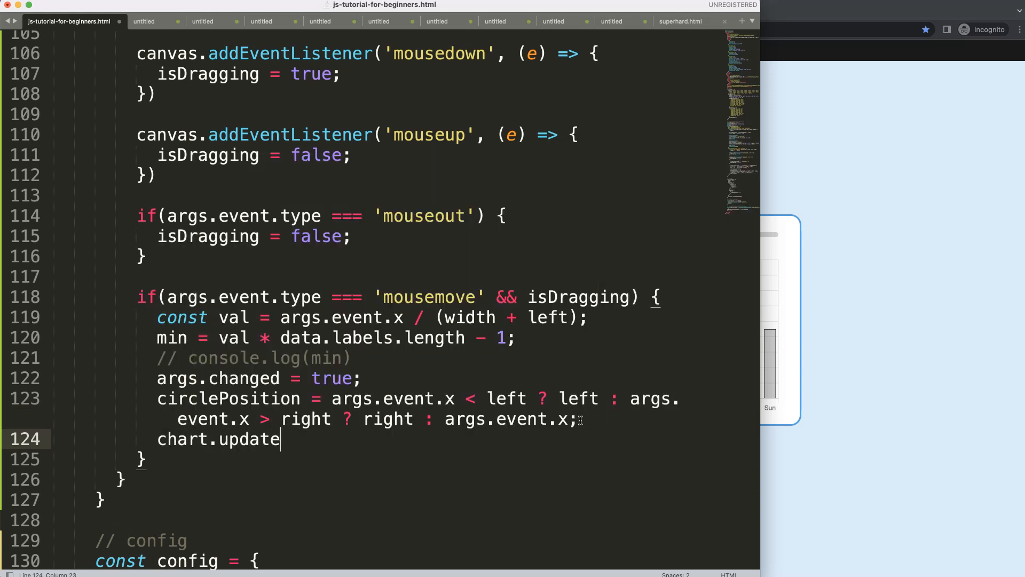
{"action": "type", "text": "();"}
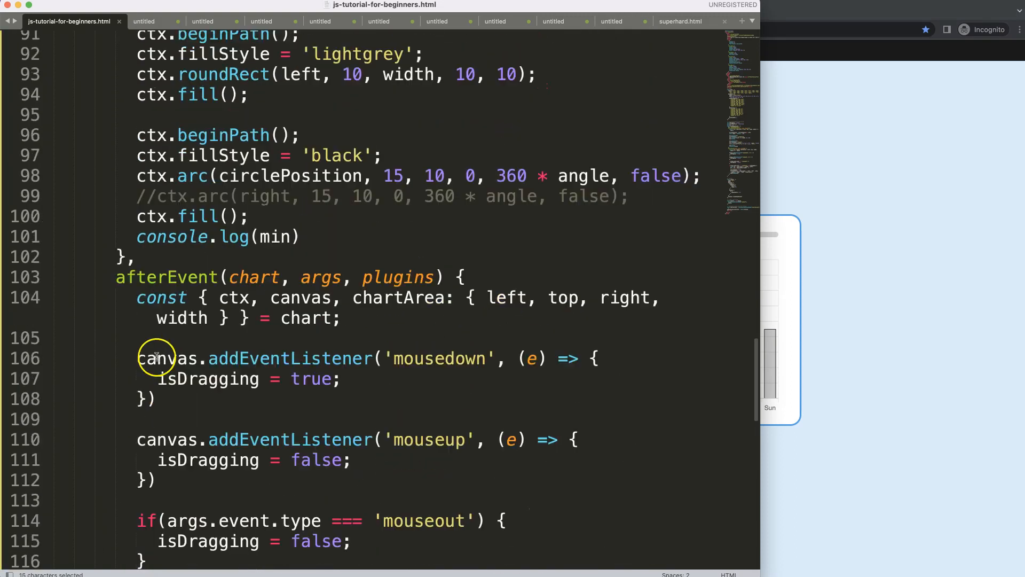
Declare an empty afterUpdate(chart, args, plugins){ } hook above afterEvent and review the config scales.
{"action": "key", "text": "Enter"}
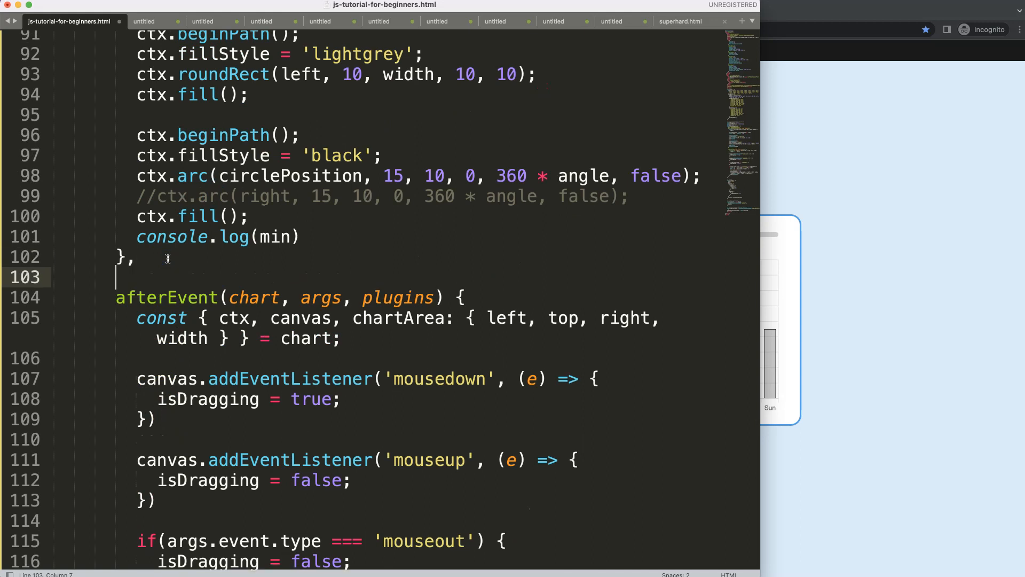
{"action": "type", "text": "a"}
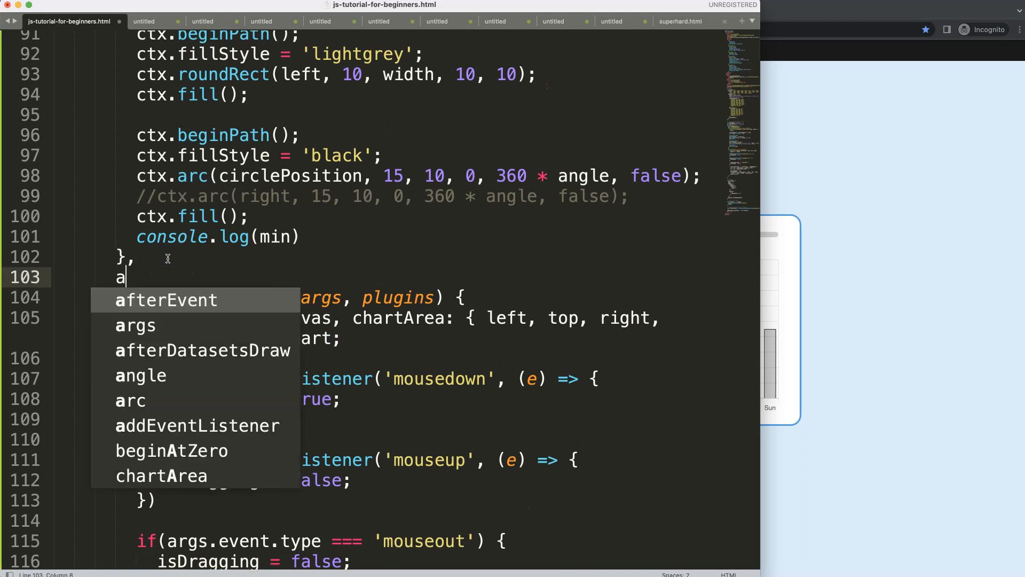
{"action": "type", "text": "fterUpdate"}
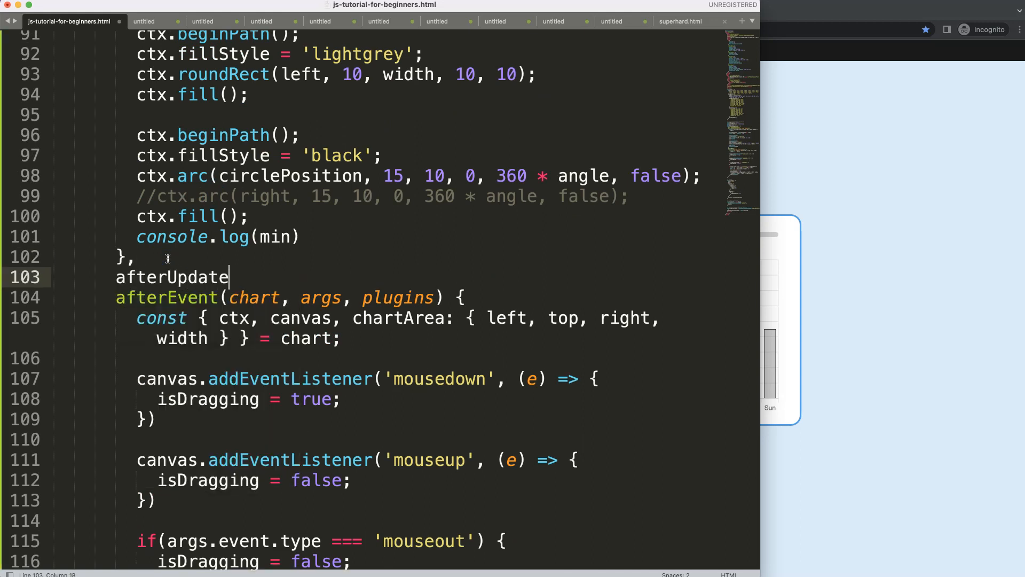
{"action": "type", "text": "(){"}
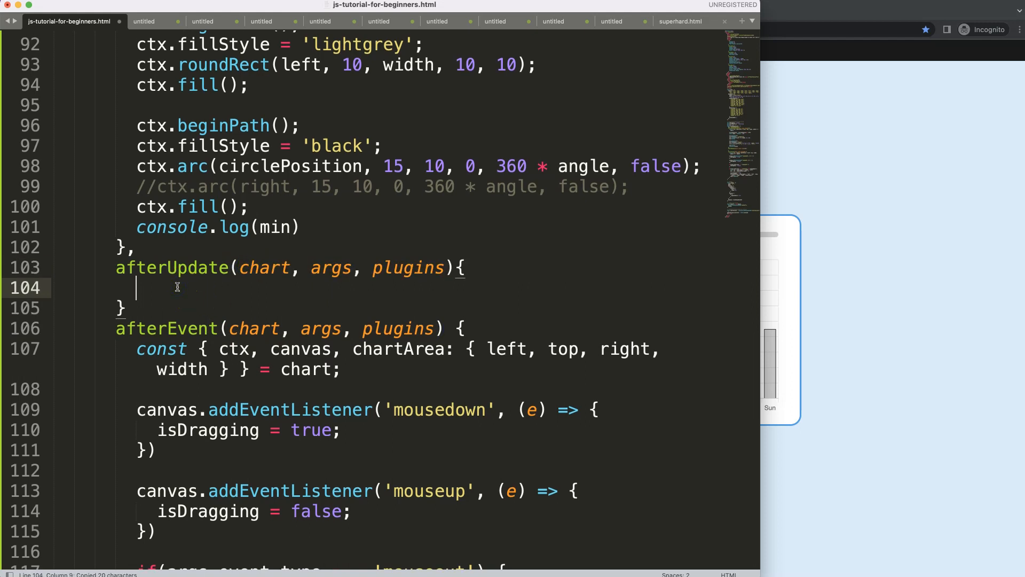
{"action": "scroll", "scroll_direction": "down", "scroll_amount": 3}
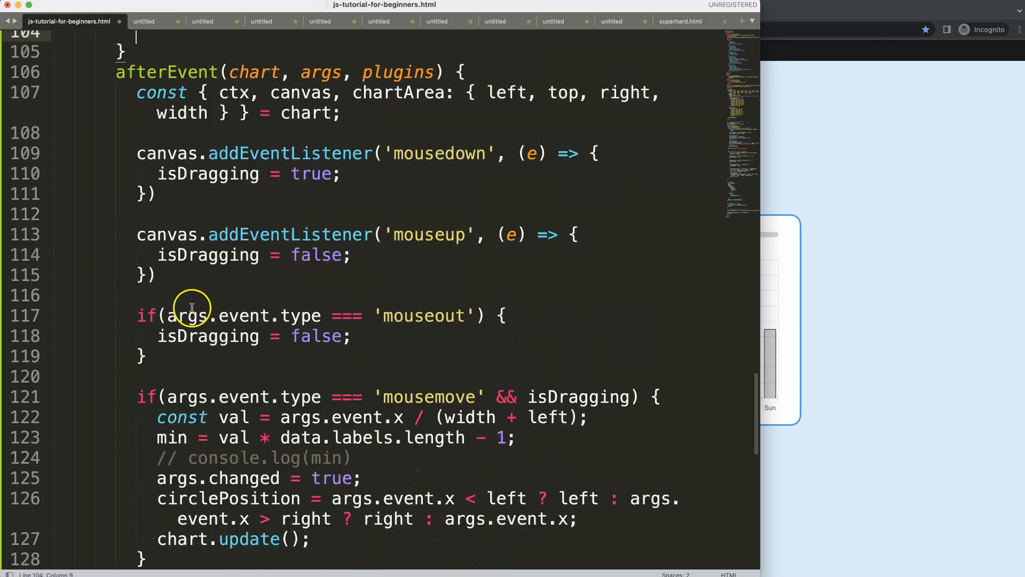
{"action": "scroll", "scroll_direction": "down", "scroll_amount": 3}
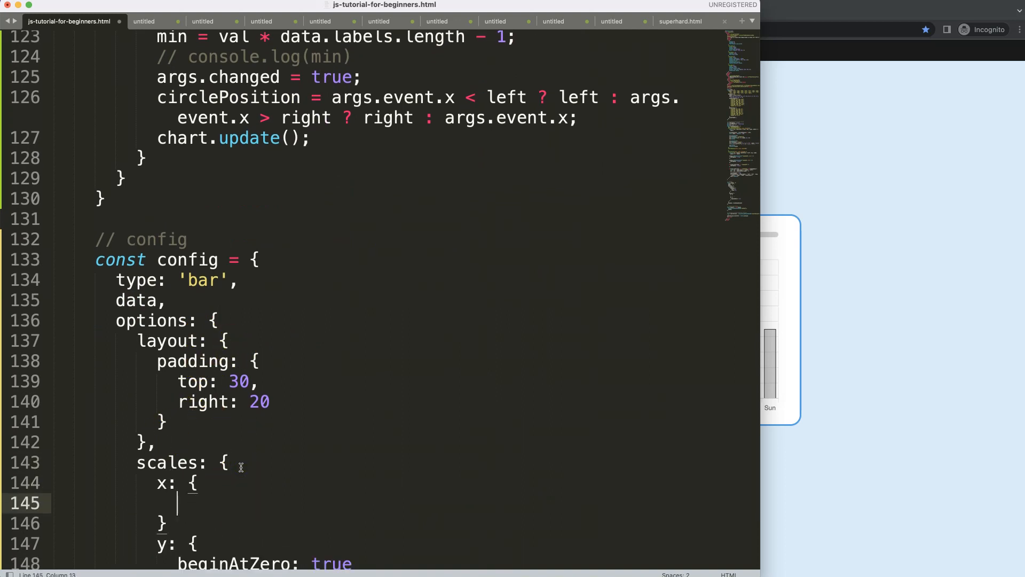
{"action": "type", "text": "min)"}
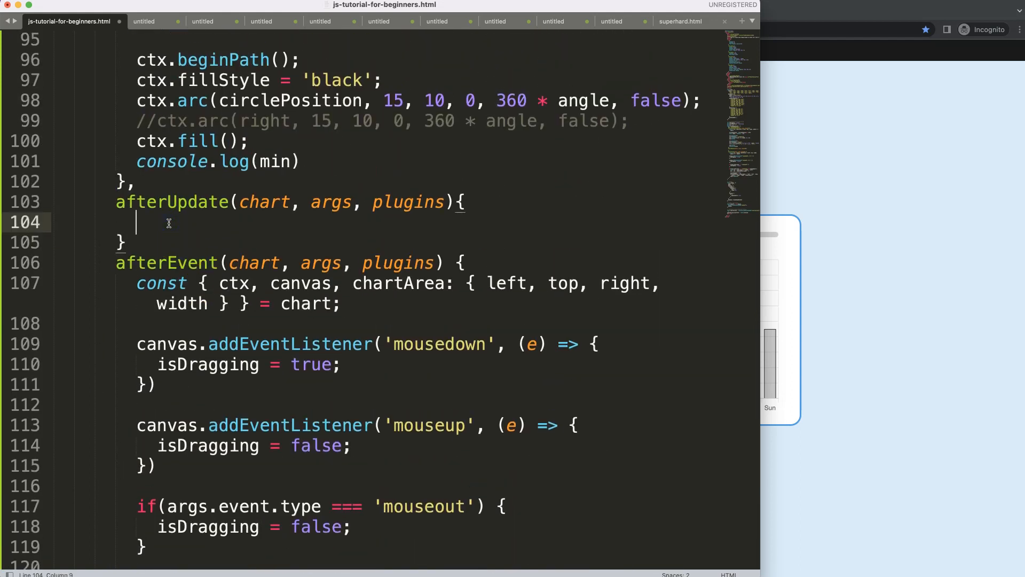
Write chart.options.scales.x.min = min; inside afterUpdate and scroll to the min declaration.
{"action": "type", "text": "chart"}
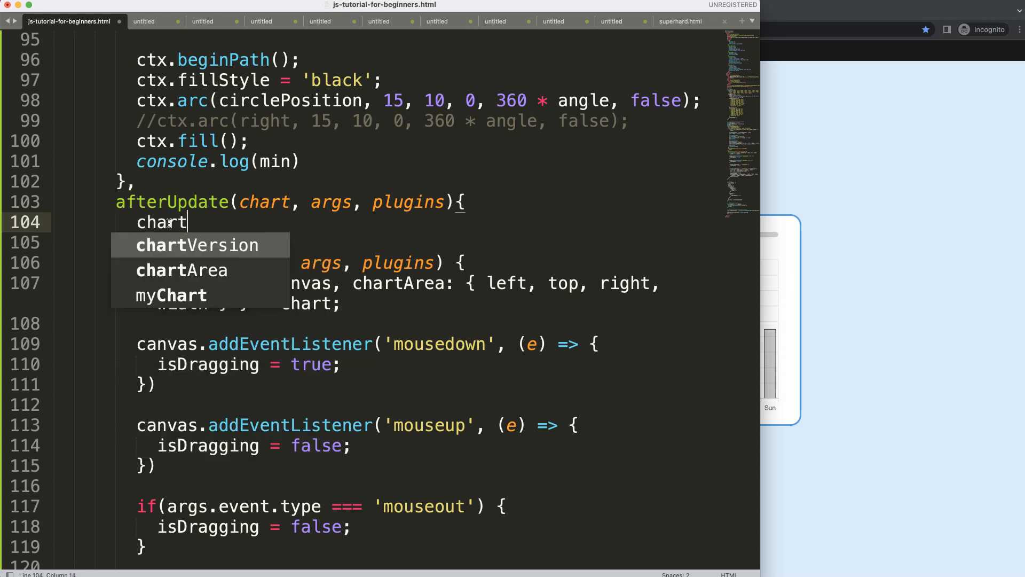
{"action": "type", "text": ".options"}
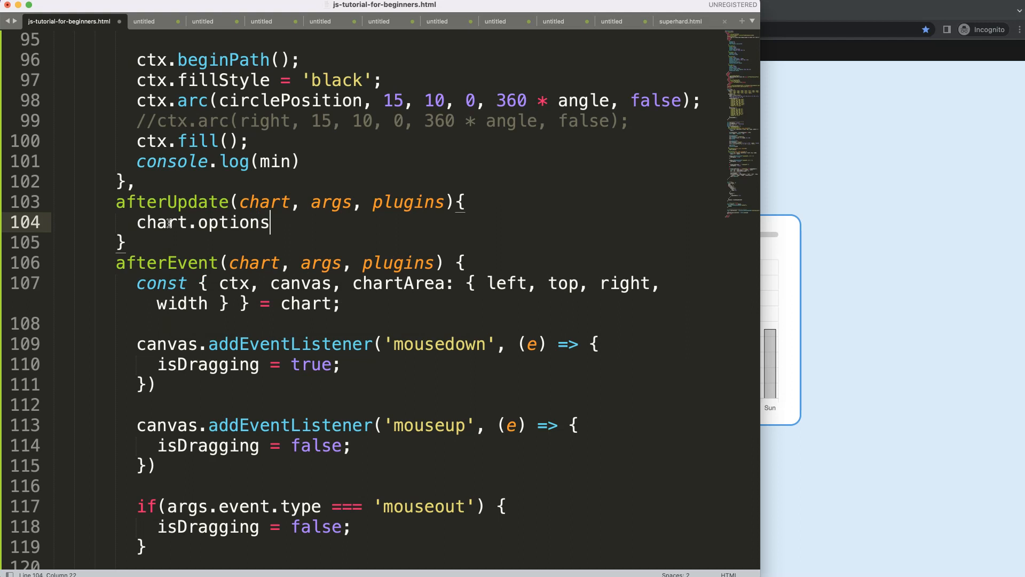
{"action": "type", "text": ".sc"}
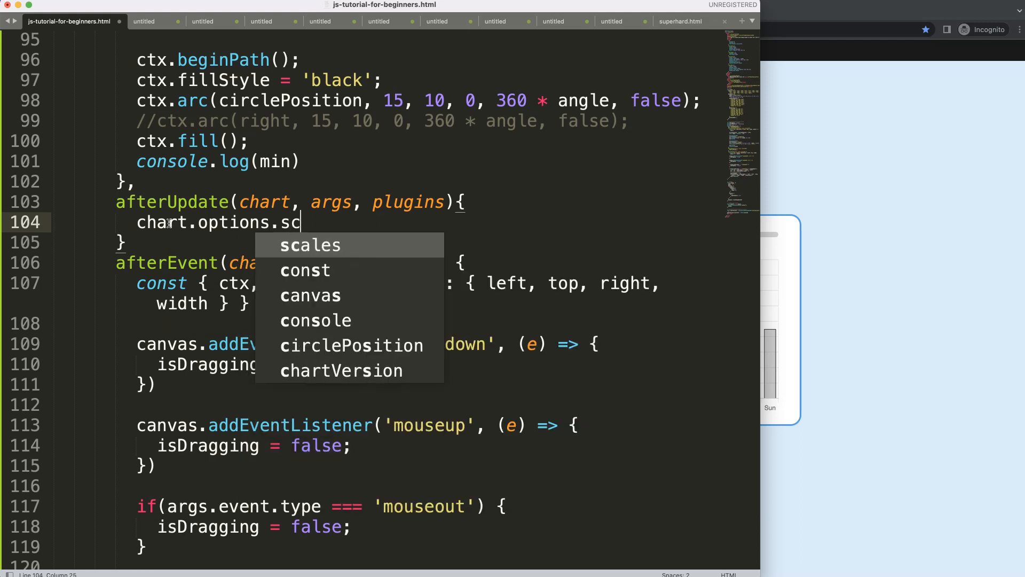
{"action": "type", "text": "ales.x.min ="}
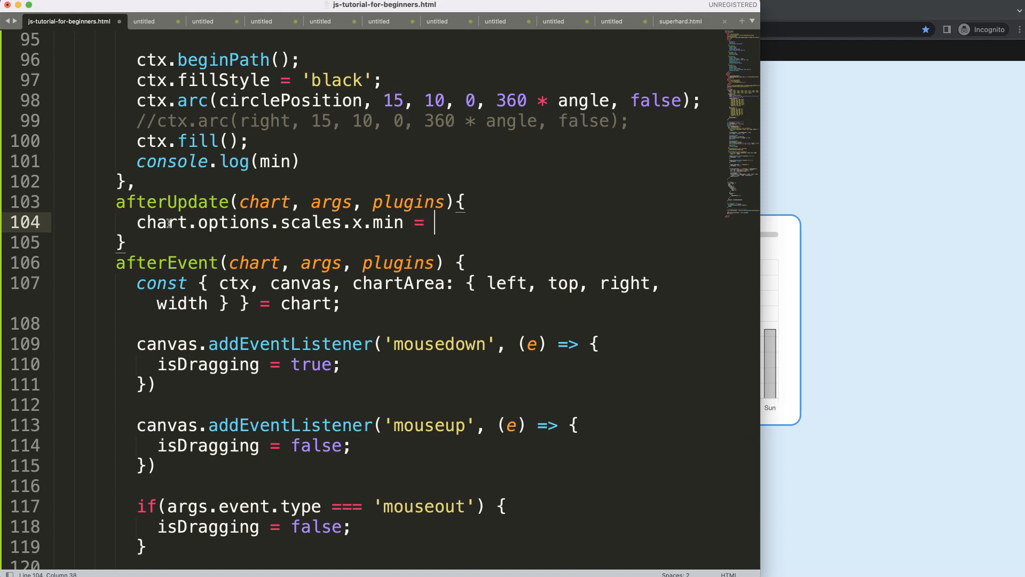
{"action": "type", "text": "min;"}
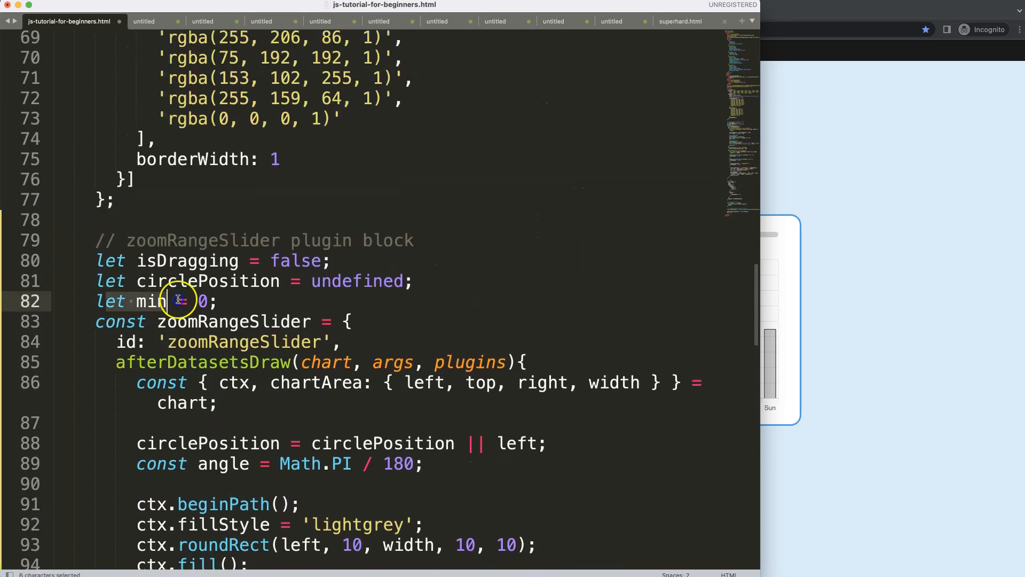
{"action": "scroll", "scroll_direction": "down", "scroll_amount": 3}
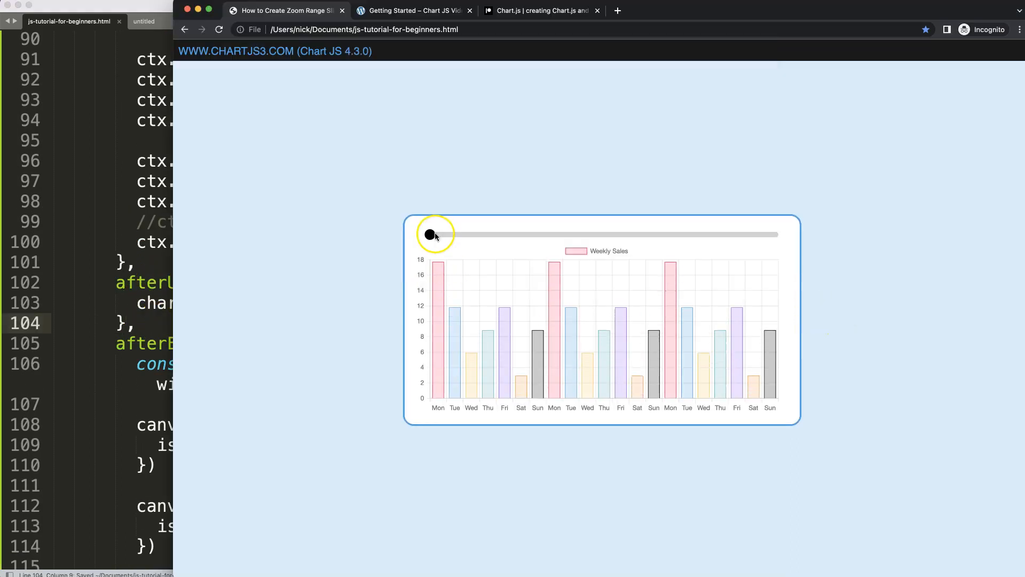
Drag the knob back and forth along the track, watching the x-axis trim earlier days as it moves right.
{"action": "left_click_drag", "start_coordinate": [432, 234], "coordinate": [717, 234]}
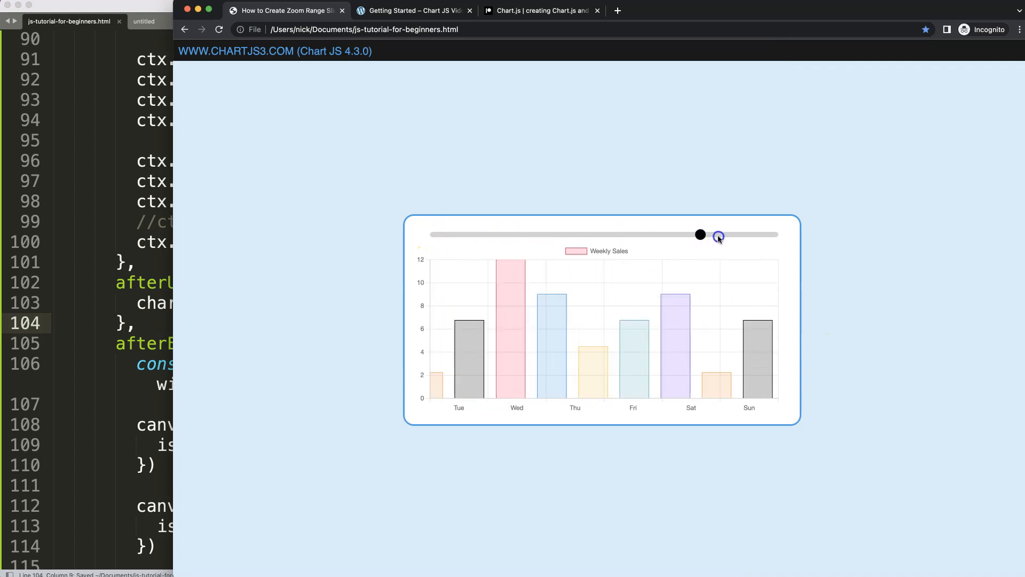
{"action": "left_click_drag", "start_coordinate": [700, 234], "coordinate": [468, 234]}
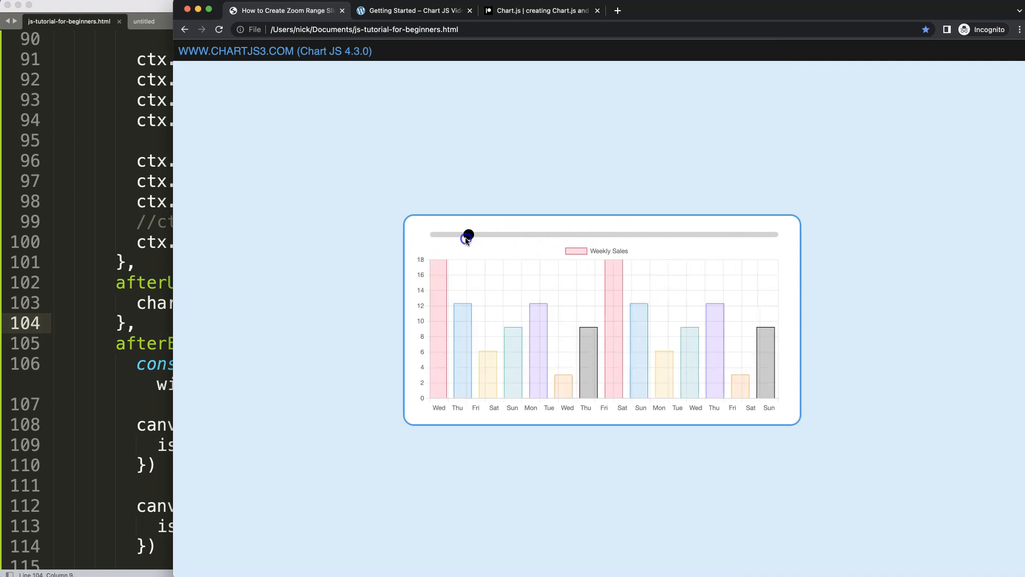
{"action": "left_click_drag", "start_coordinate": [468, 234], "coordinate": [574, 235]}
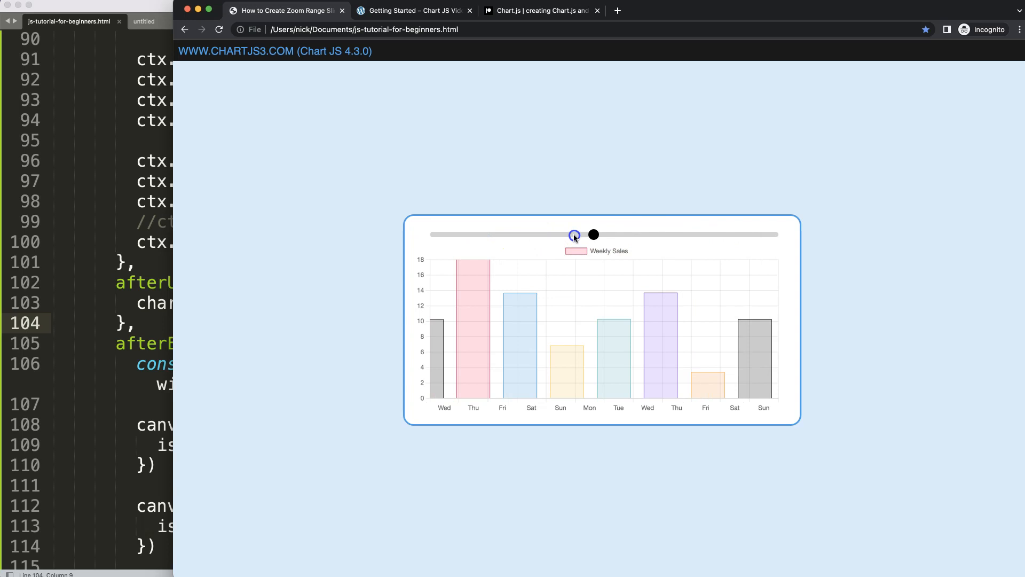
{"action": "left_click_drag", "start_coordinate": [574, 234], "coordinate": [462, 234]}
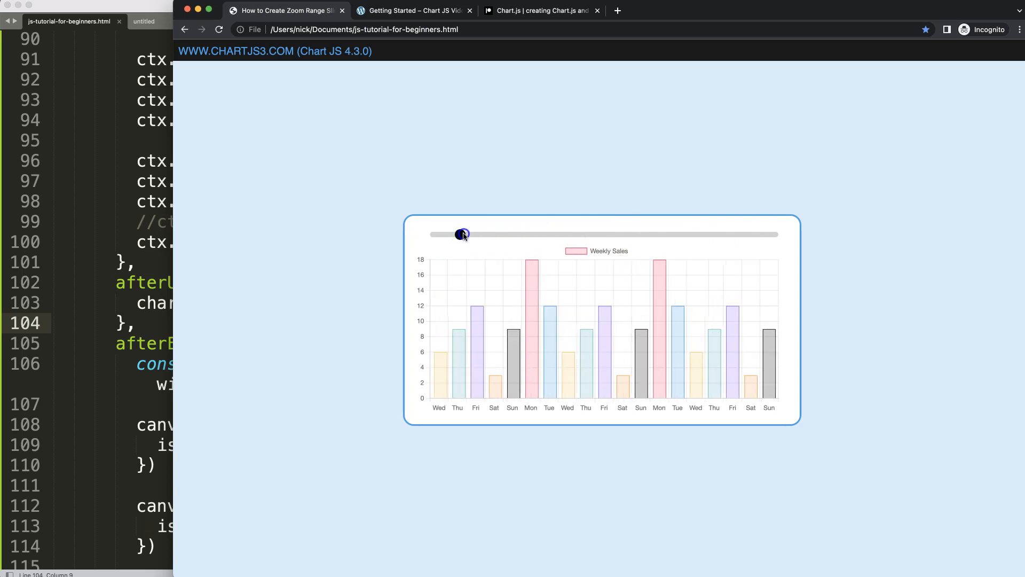
{"action": "left_click_drag", "start_coordinate": [462, 233], "coordinate": [602, 233]}
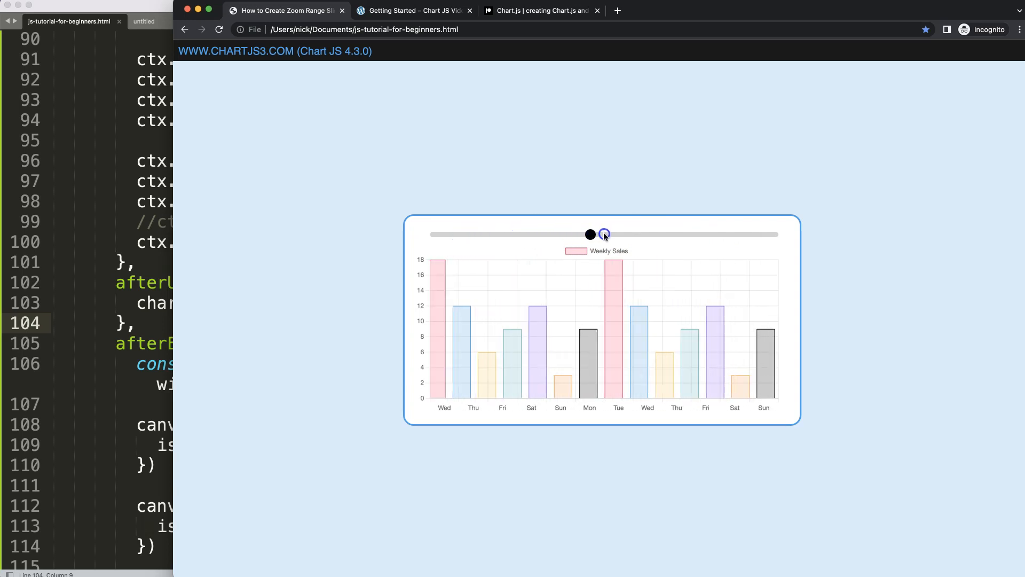
{"action": "left_click_drag", "start_coordinate": [603, 234], "coordinate": [657, 234]}
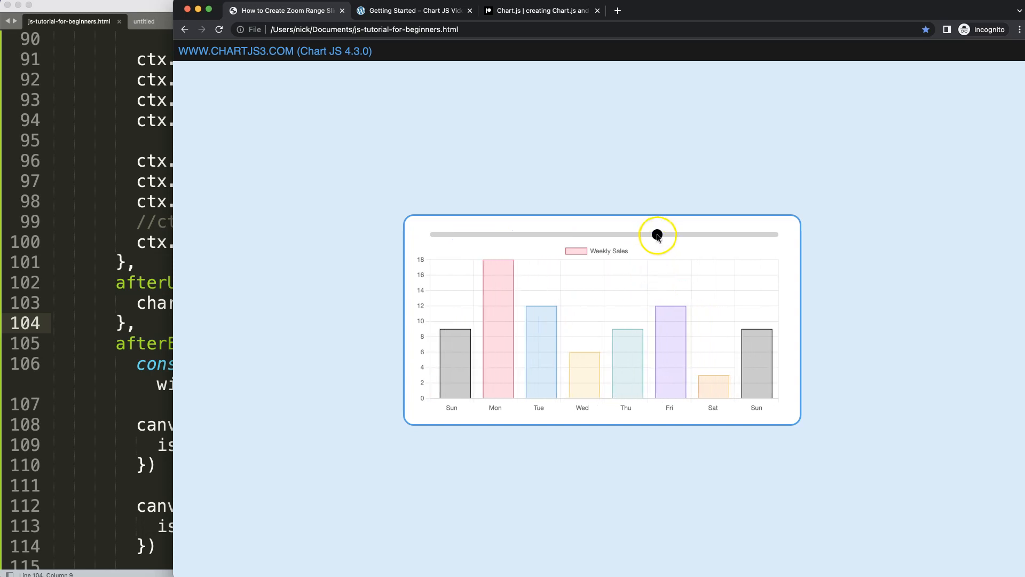
{"action": "left_click_drag", "start_coordinate": [658, 234], "coordinate": [720, 234]}
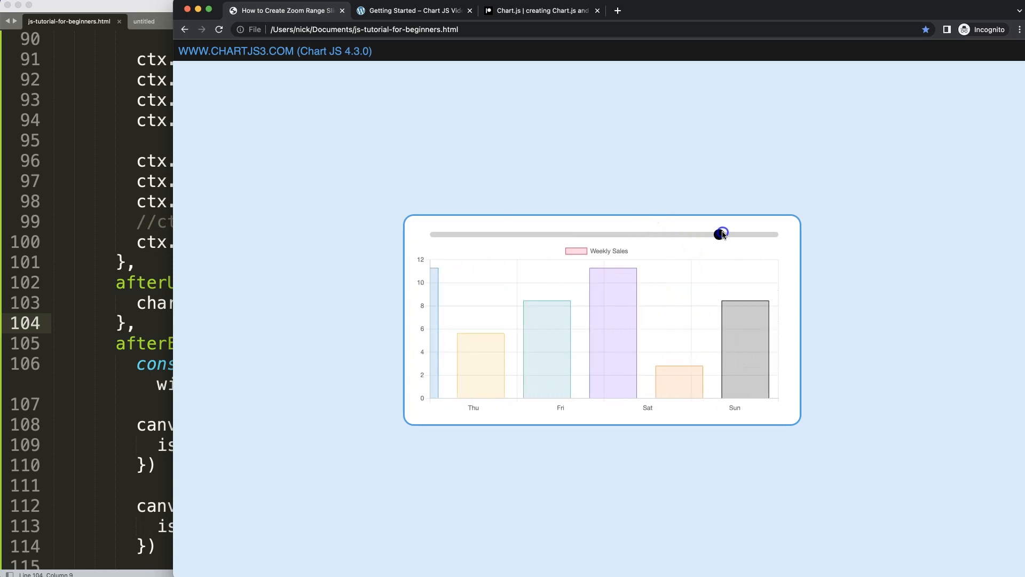
{"action": "left_click_drag", "start_coordinate": [720, 234], "coordinate": [515, 234]}
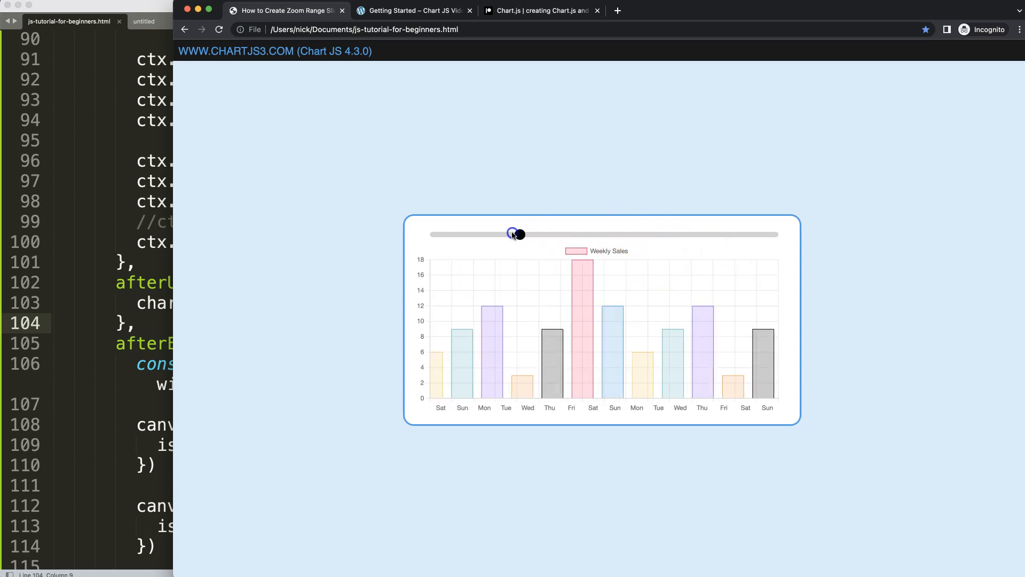
{"action": "left_click_drag", "start_coordinate": [517, 234], "coordinate": [483, 234]}
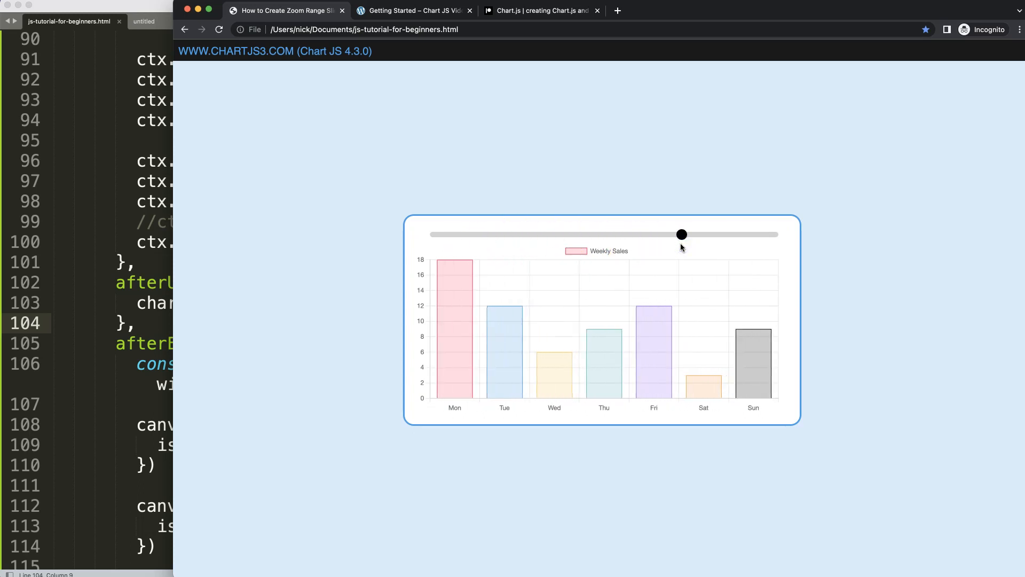
{"action": "left_click_drag", "start_coordinate": [681, 233], "coordinate": [635, 233]}
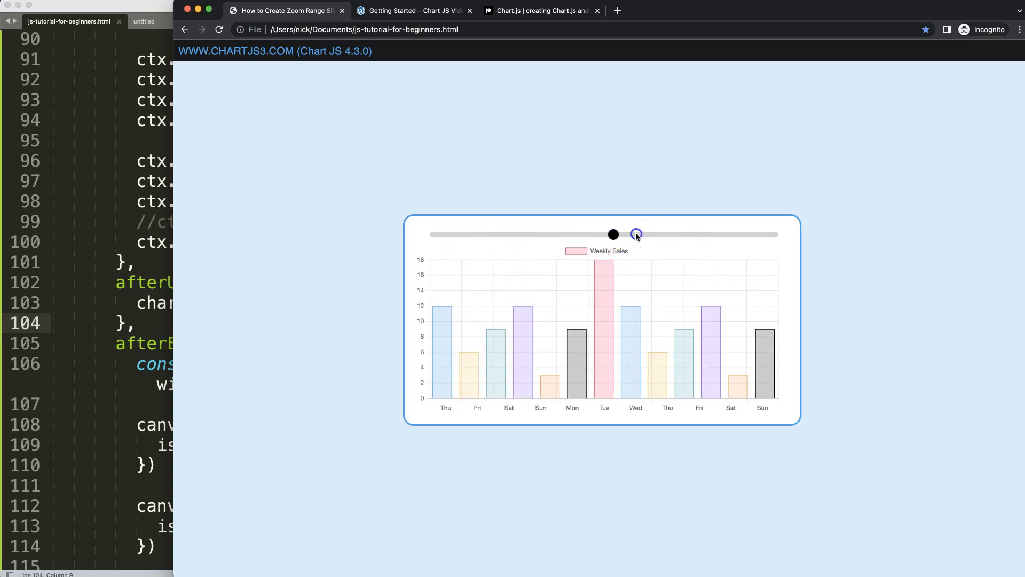
{"action": "left_click_drag", "start_coordinate": [636, 234], "coordinate": [661, 234]}
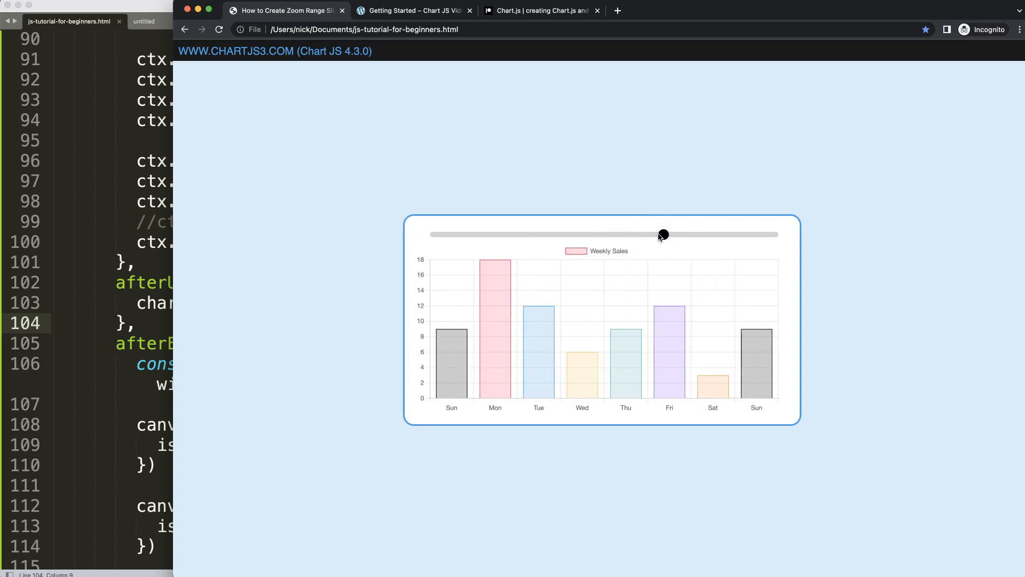